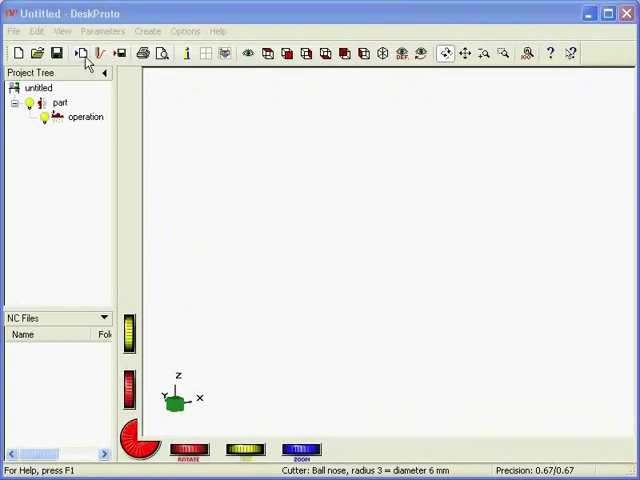
- Open the Bottle.stl model from the Data folder into the new project
{"action": "left_click", "coordinate": [38, 53]}
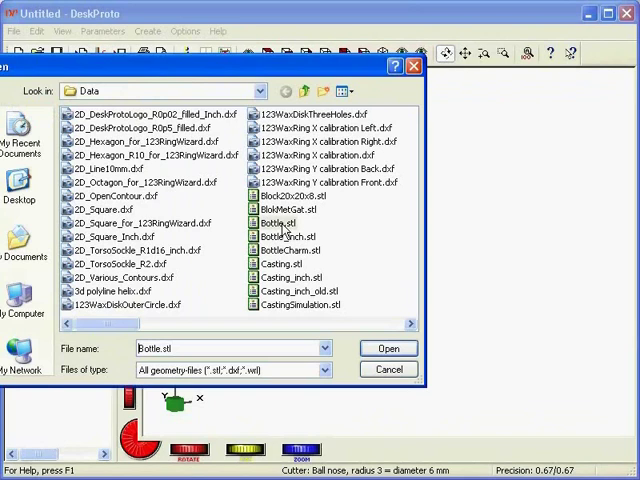
{"action": "left_click", "coordinate": [388, 348]}
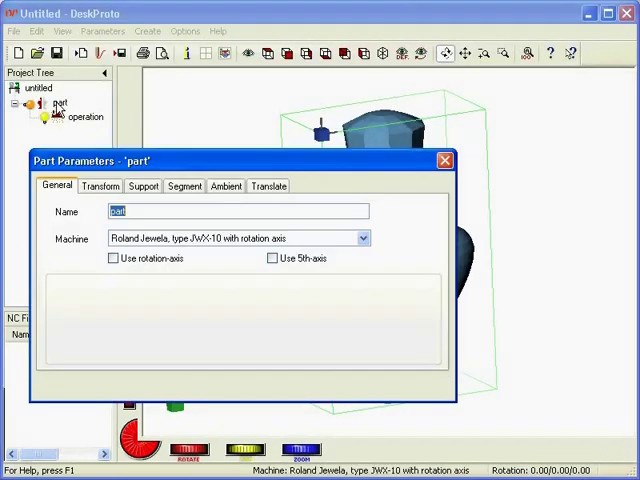
- Rotate the bottle part -90° about X and keep the upper-half material block
{"action": "left_click", "coordinate": [100, 186]}
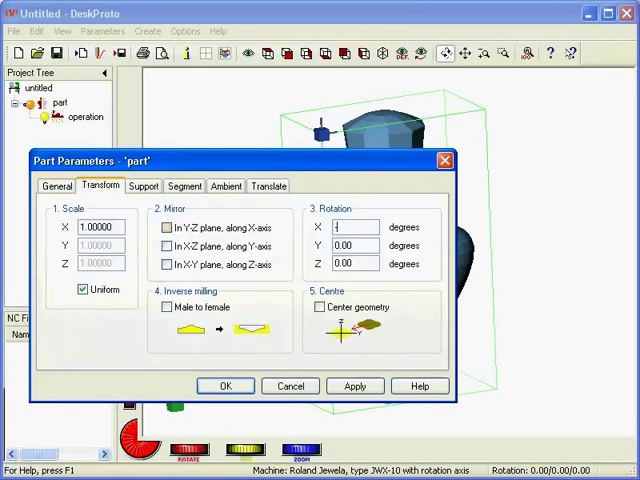
{"action": "left_click", "coordinate": [354, 386]}
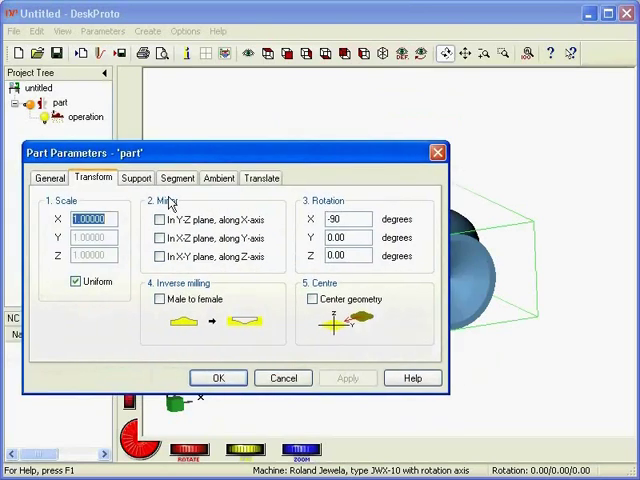
{"action": "left_click", "coordinate": [177, 178]}
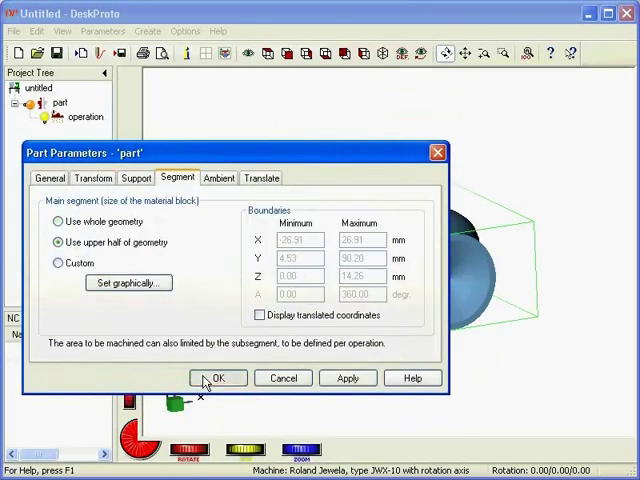
{"action": "left_click", "coordinate": [221, 378]}
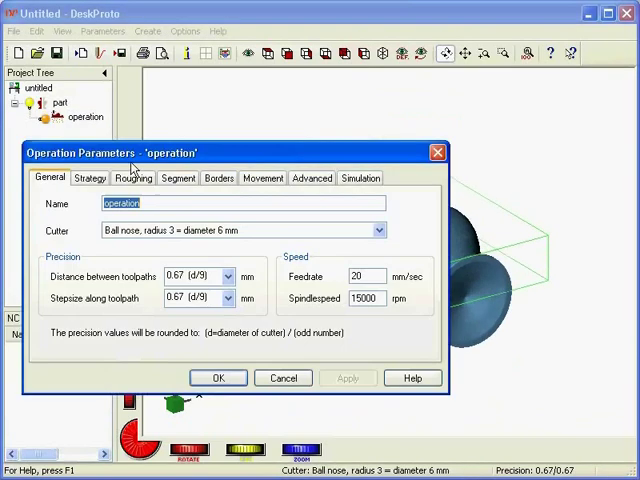
- Use the ball-nose radius 1.5 cutter at 1.00 precision and confirm
{"action": "left_click", "coordinate": [377, 230]}
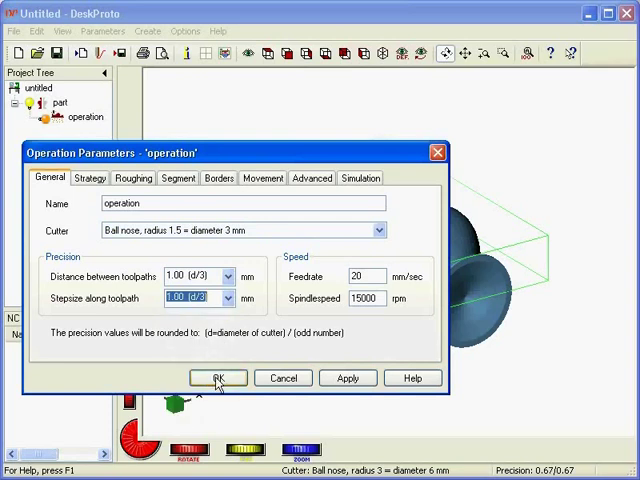
{"action": "left_click", "coordinate": [212, 378]}
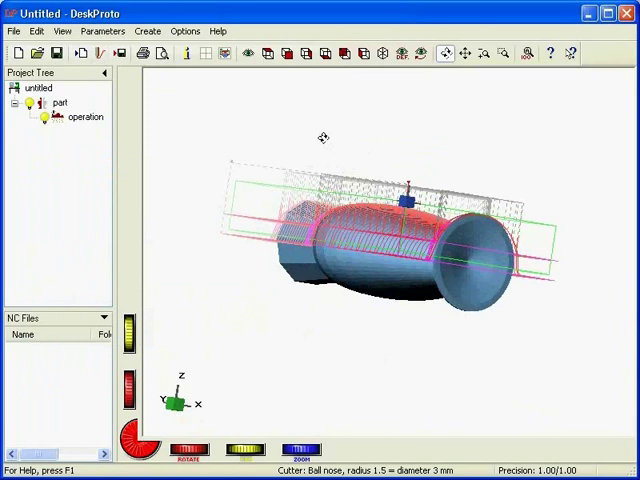
{"action": "left_click_drag", "start_coordinate": [323, 137], "coordinate": [359, 133]}
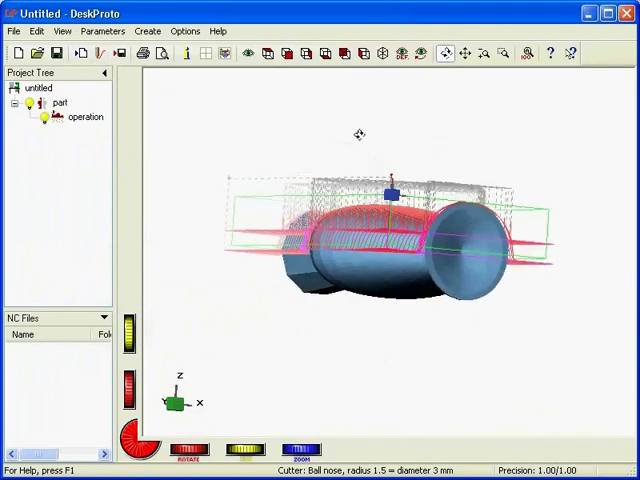
{"action": "left_click_drag", "start_coordinate": [360, 135], "coordinate": [372, 178]}
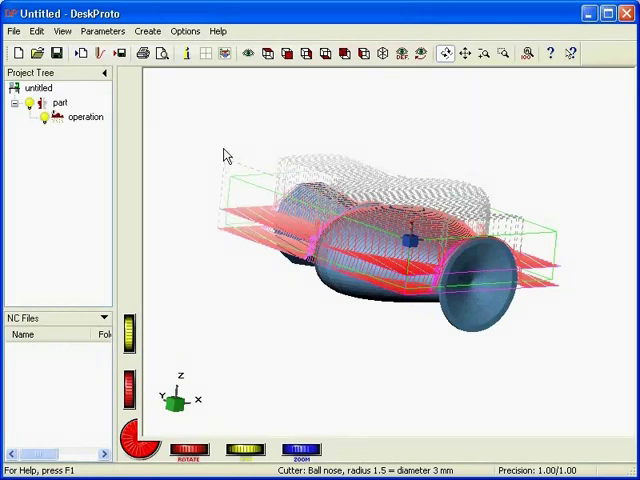
{"action": "mouse_move", "coordinate": [411, 240]}
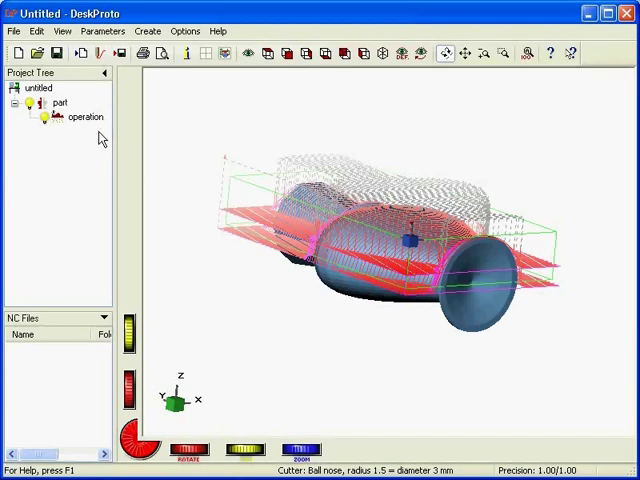
{"action": "mouse_move", "coordinate": [230, 184]}
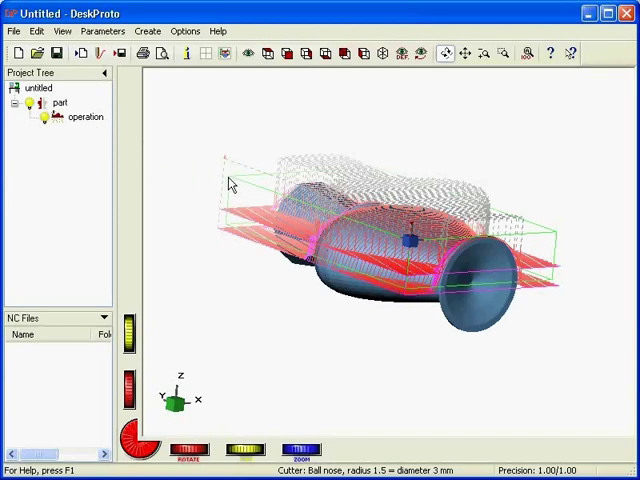
{"action": "mouse_move", "coordinate": [228, 183]}
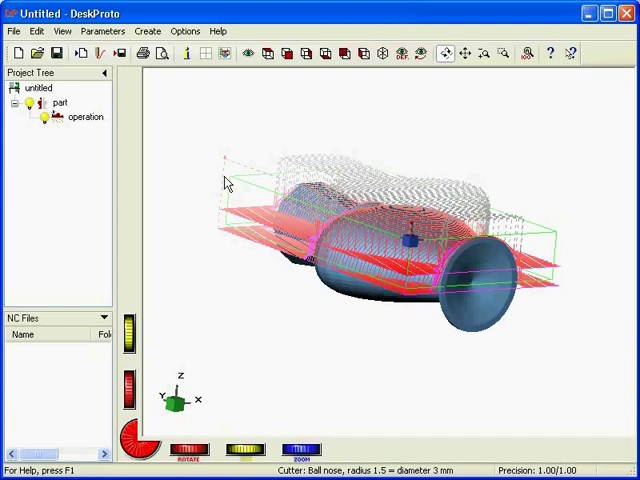
{"action": "mouse_move", "coordinate": [224, 215]}
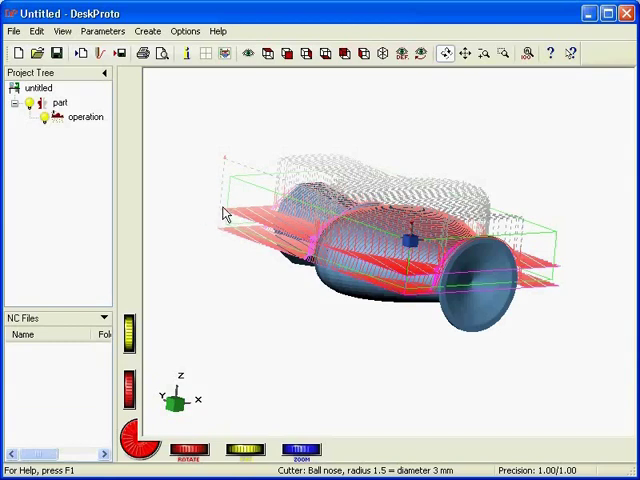
{"action": "mouse_move", "coordinate": [221, 218]}
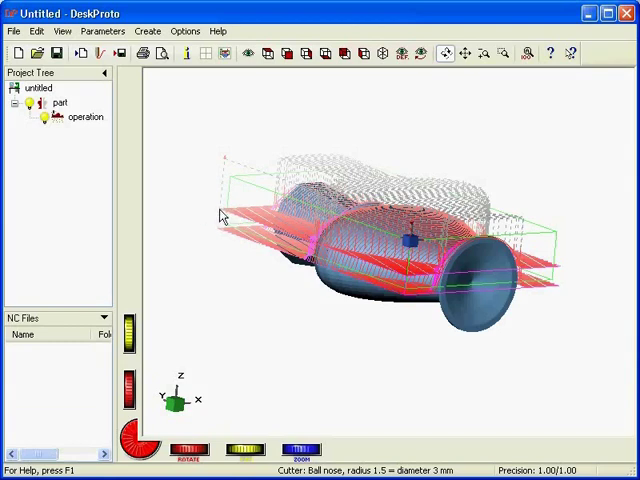
{"action": "mouse_move", "coordinate": [224, 186]}
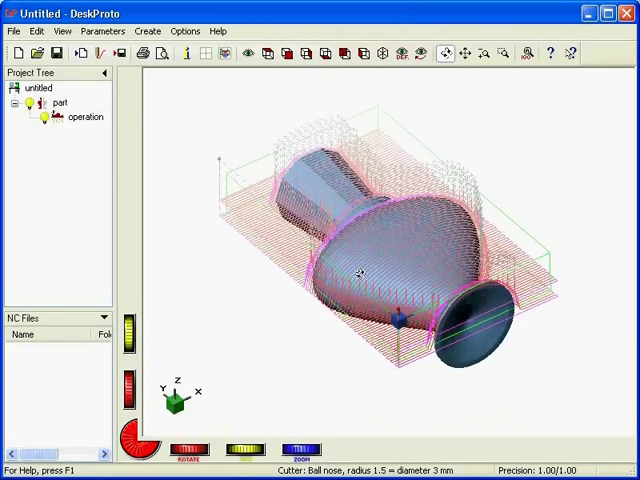
{"action": "left_click_drag", "start_coordinate": [360, 275], "coordinate": [365, 235]}
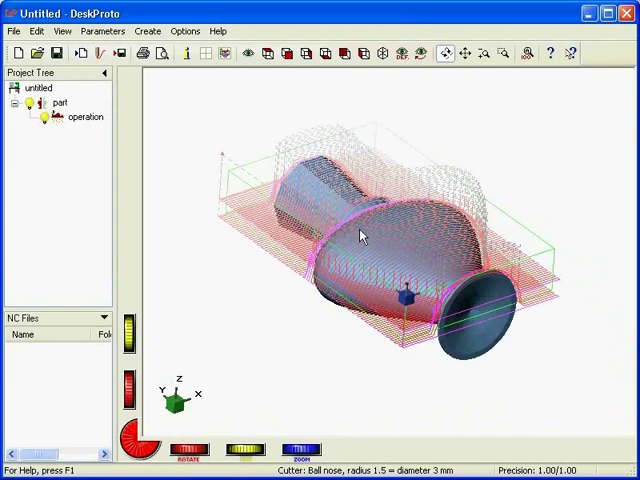
{"action": "mouse_move", "coordinate": [182, 238]}
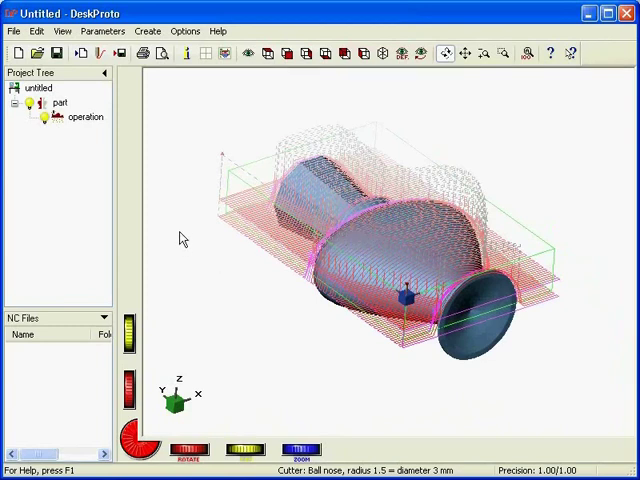
{"action": "mouse_move", "coordinate": [226, 217]}
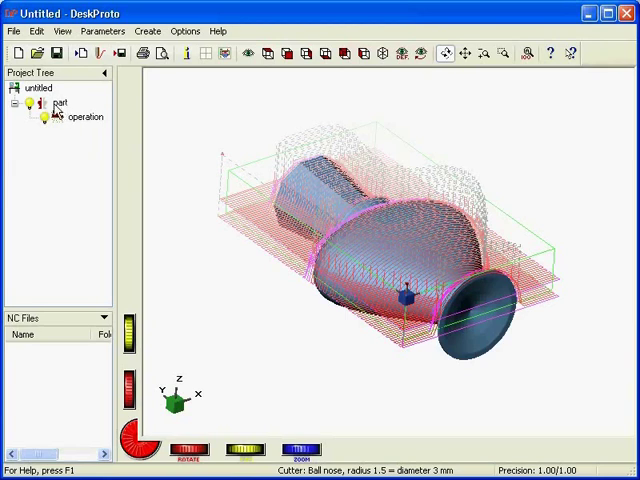
- Add a Finishing operation to the part via the Project Tree, then select the original operation
{"action": "right_click", "coordinate": [57, 101]}
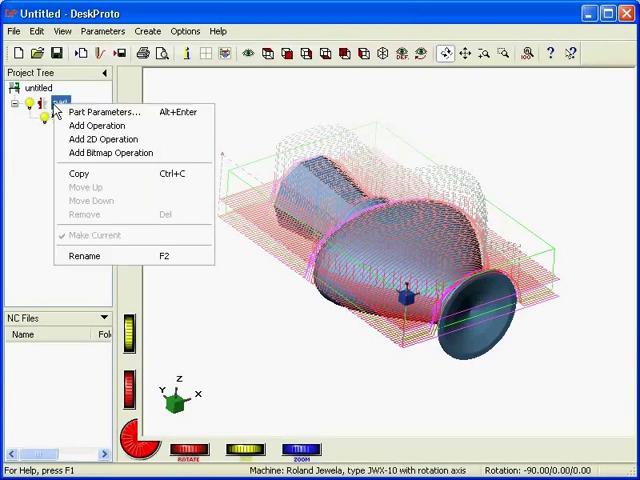
{"action": "mouse_move", "coordinate": [97, 125]}
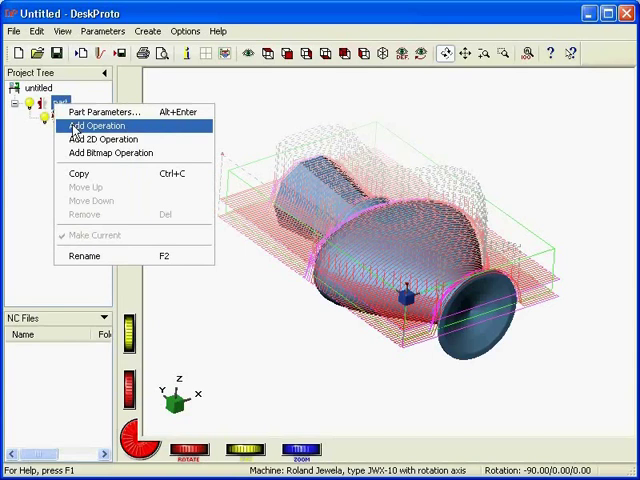
{"action": "left_click", "coordinate": [95, 125]}
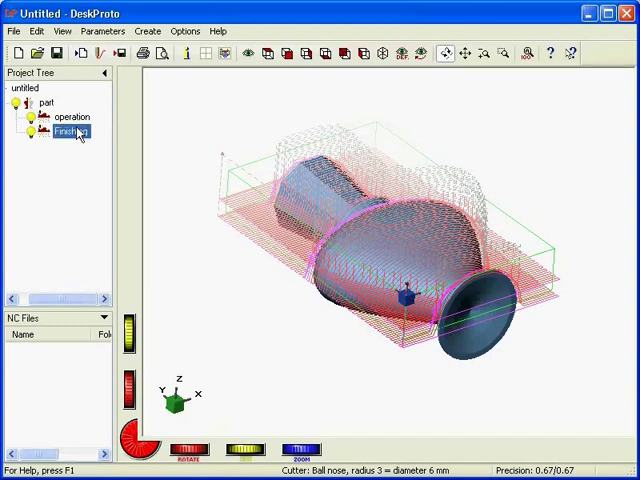
{"action": "left_click", "coordinate": [68, 117]}
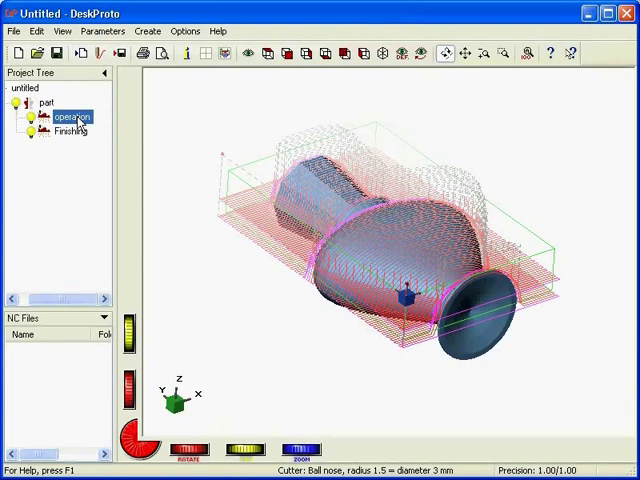
- Type 'Roughing' as the original operation's name in its parameters
{"action": "double_click", "coordinate": [70, 117]}
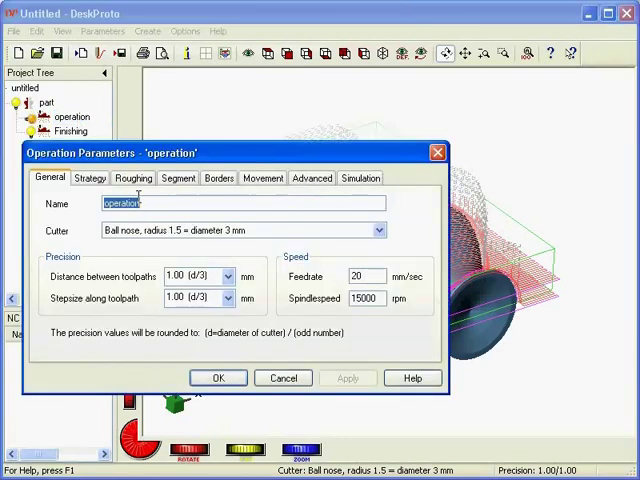
{"action": "type", "text": "Roughi"}
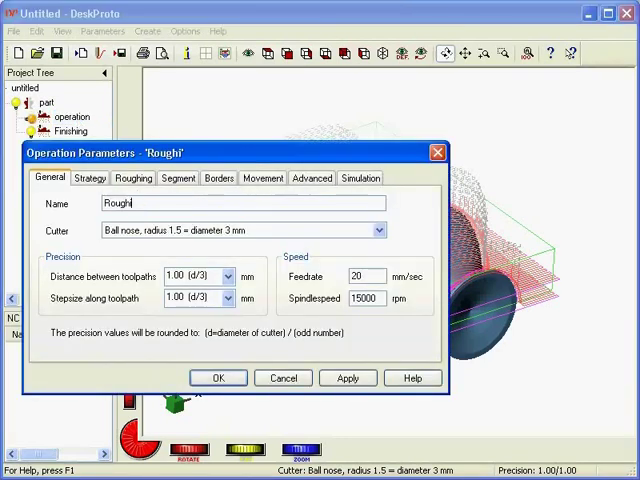
{"action": "type", "text": "ng"}
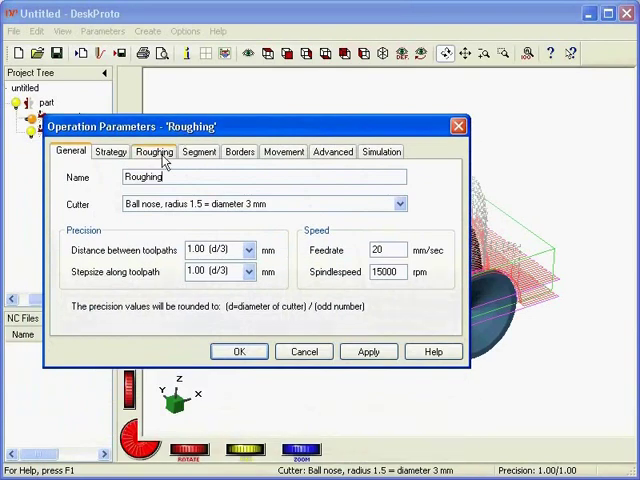
- Show the Roughing tab with skin thickness and layer height options
{"action": "left_click", "coordinate": [154, 151]}
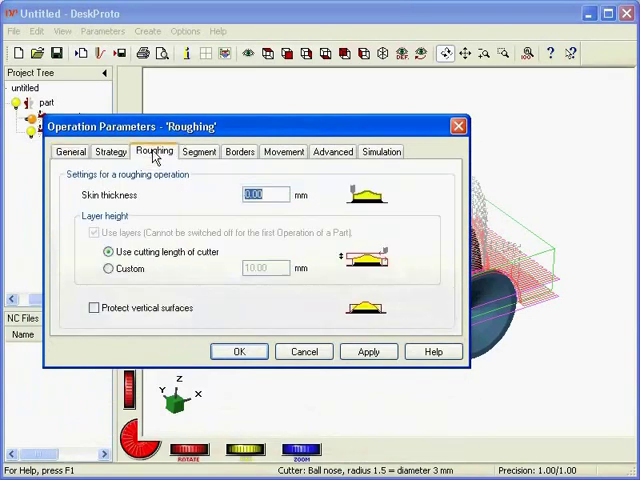
{"action": "left_click", "coordinate": [265, 195]}
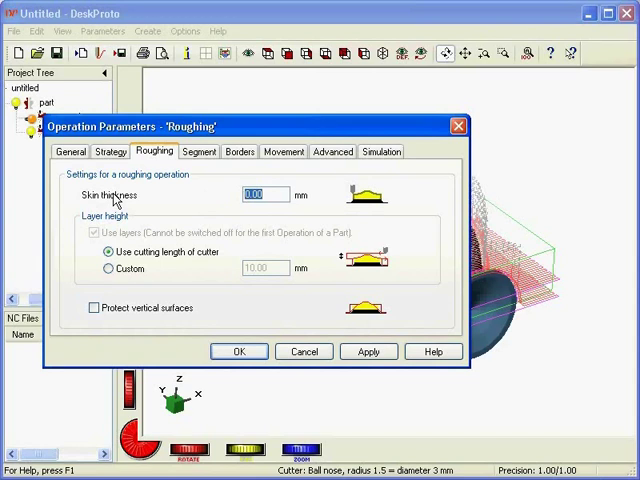
{"action": "mouse_move", "coordinate": [358, 219]}
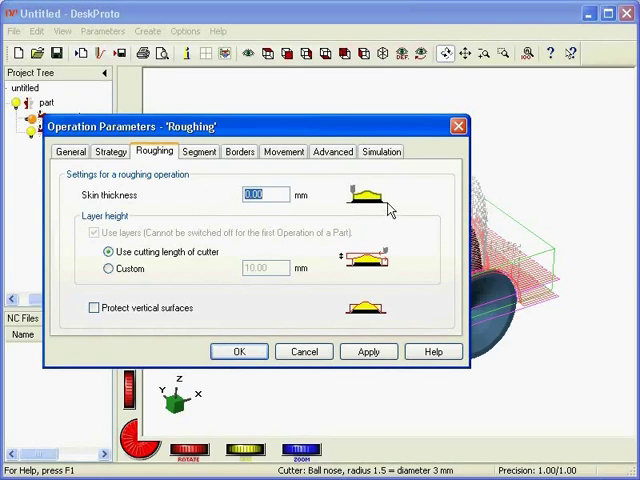
{"action": "mouse_move", "coordinate": [355, 197]}
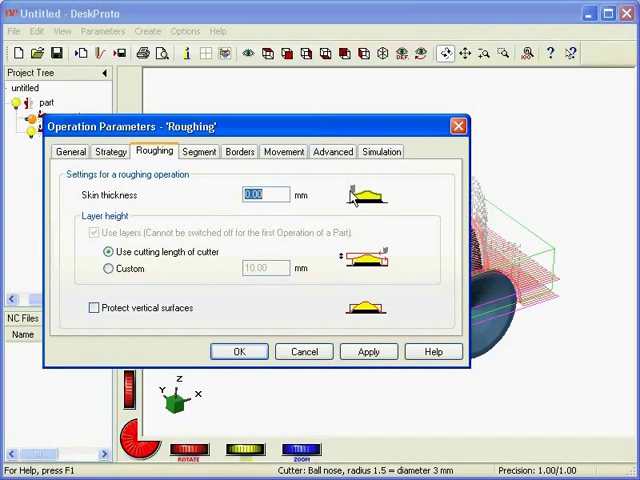
{"action": "mouse_move", "coordinate": [381, 202]}
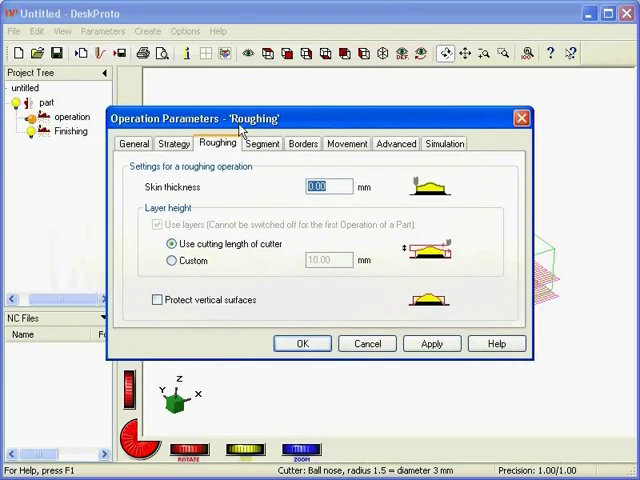
{"action": "mouse_move", "coordinate": [338, 260]}
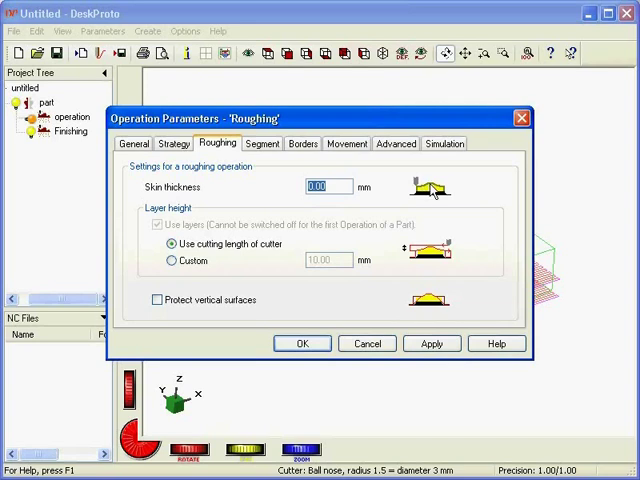
{"action": "mouse_move", "coordinate": [453, 203]}
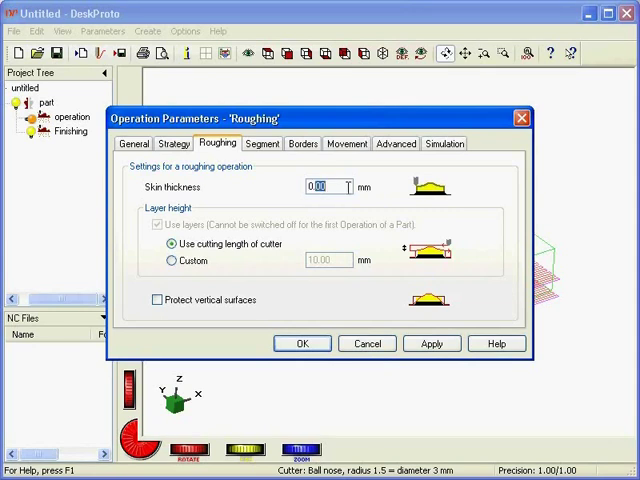
- Glance at the Borders tab, then return to the Roughing tab for 0.5 mm skin
{"action": "left_click", "coordinate": [303, 143]}
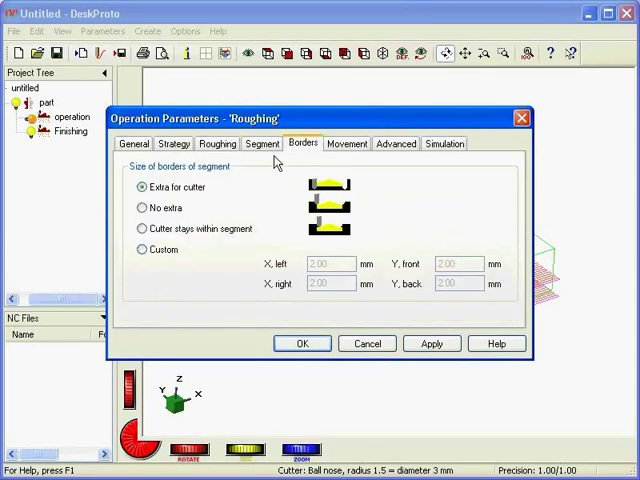
{"action": "left_click", "coordinate": [217, 143]}
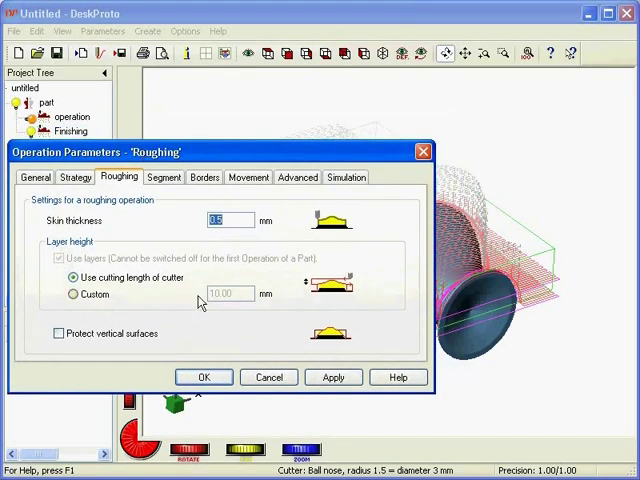
{"action": "mouse_move", "coordinate": [548, 272]}
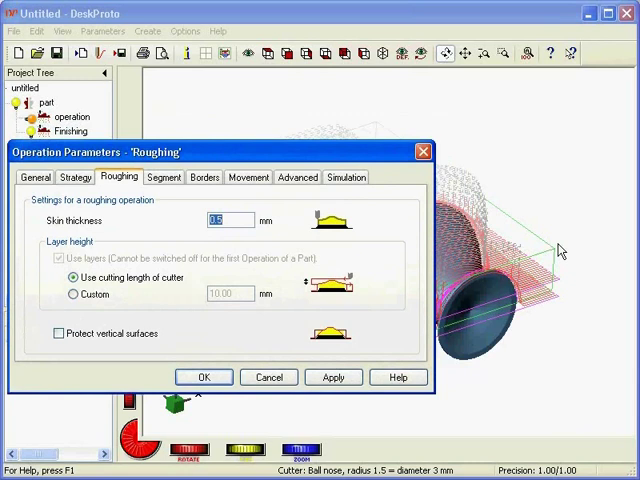
{"action": "mouse_move", "coordinate": [553, 288]}
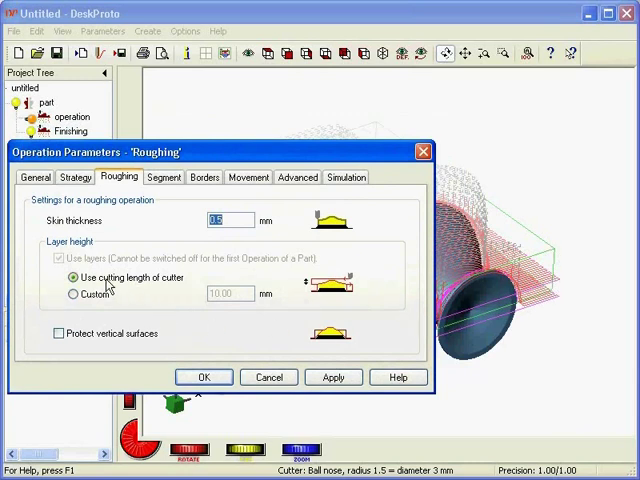
{"action": "mouse_move", "coordinate": [90, 287]}
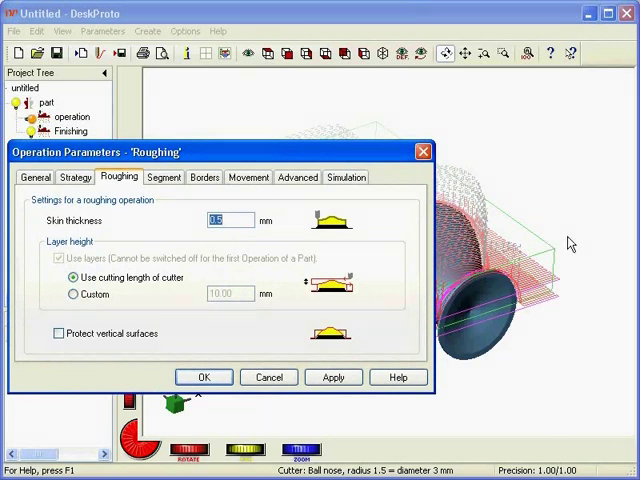
{"action": "mouse_move", "coordinate": [534, 306]}
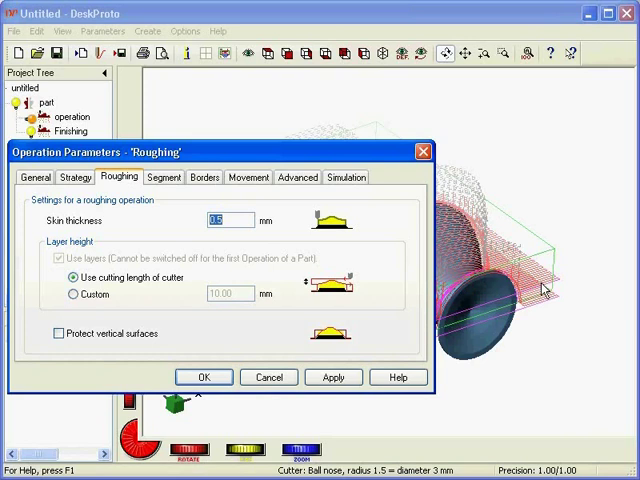
- Set a custom 5 mm layer height and accept the operation settings
{"action": "left_click", "coordinate": [72, 294]}
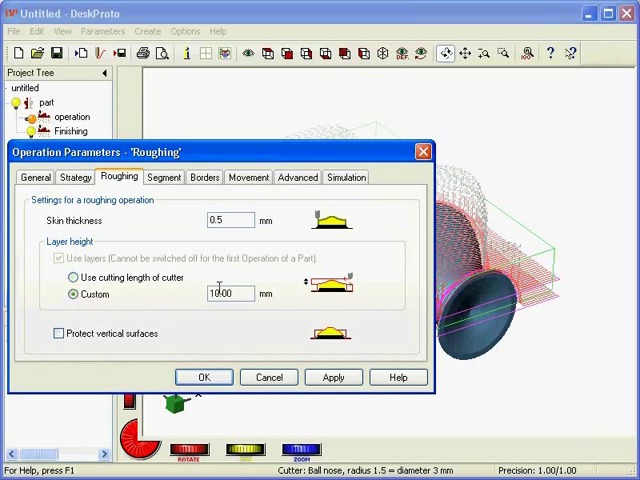
{"action": "type", "text": "5"}
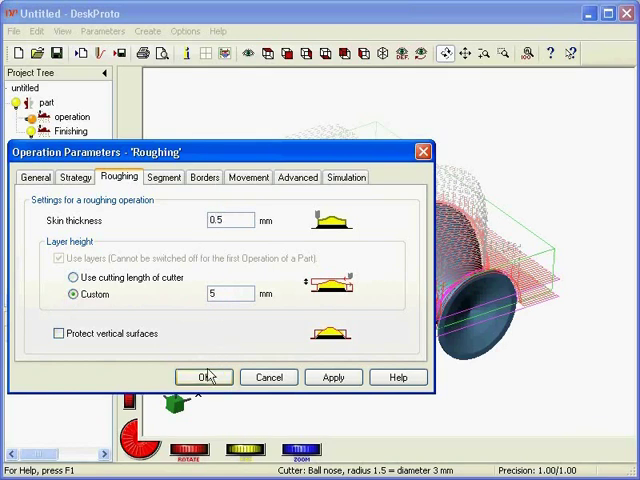
{"action": "left_click", "coordinate": [203, 377]}
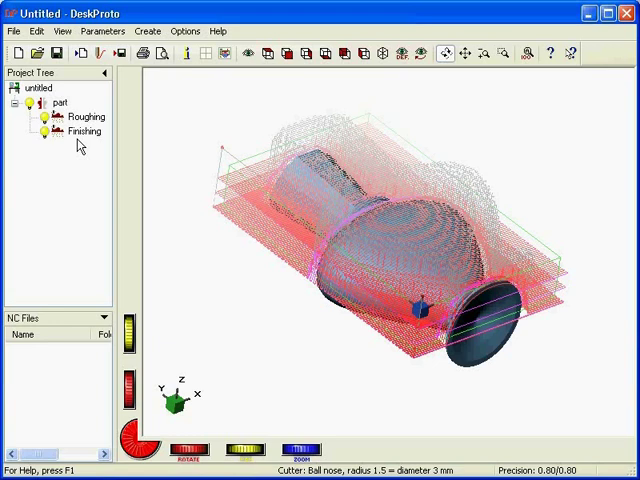
- Set Roughing toolpath distance and stepsize precision to 1.33 and recalculate
{"action": "double_click", "coordinate": [87, 117]}
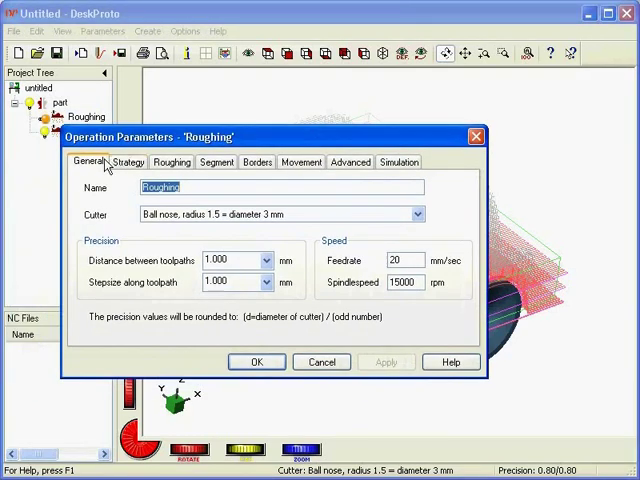
{"action": "left_click", "coordinate": [267, 260]}
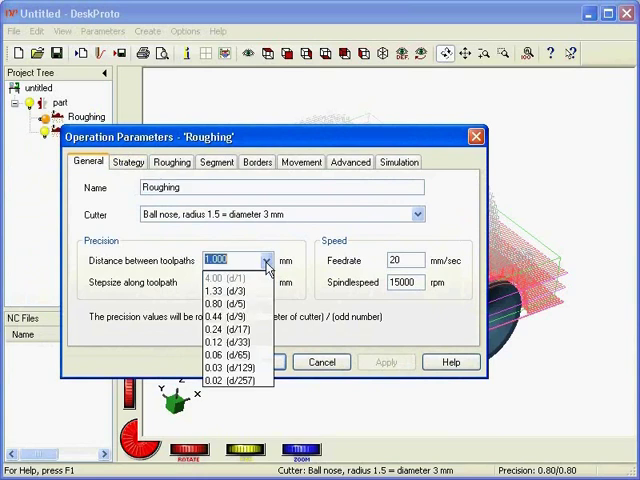
{"action": "mouse_move", "coordinate": [225, 290]}
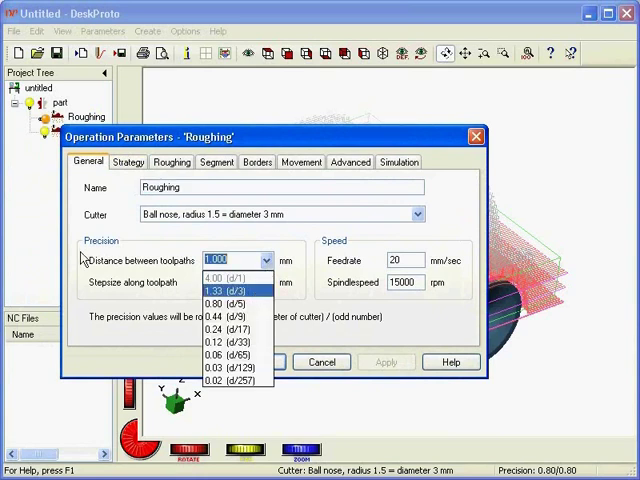
{"action": "left_click", "coordinate": [225, 289]}
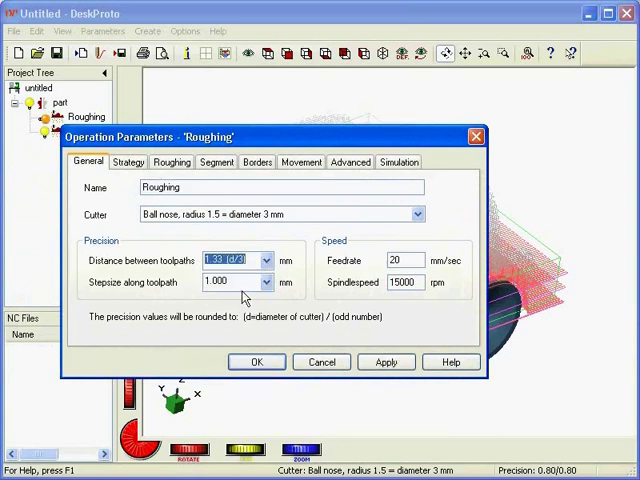
{"action": "left_click", "coordinate": [230, 282]}
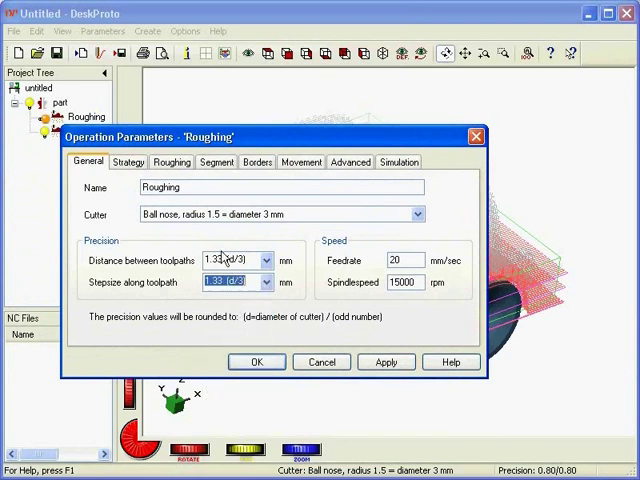
{"action": "left_click", "coordinate": [256, 362]}
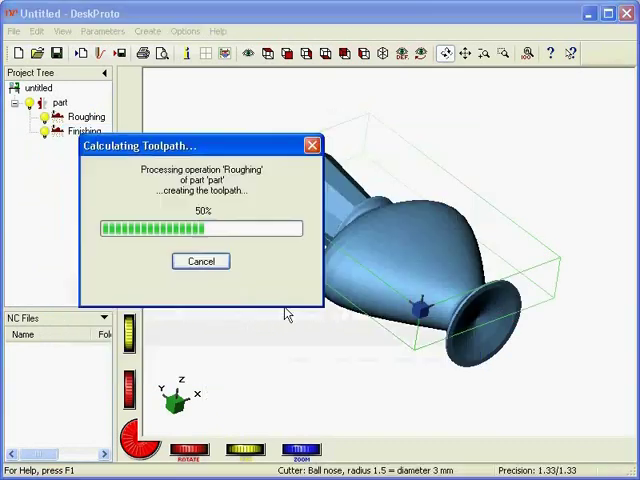